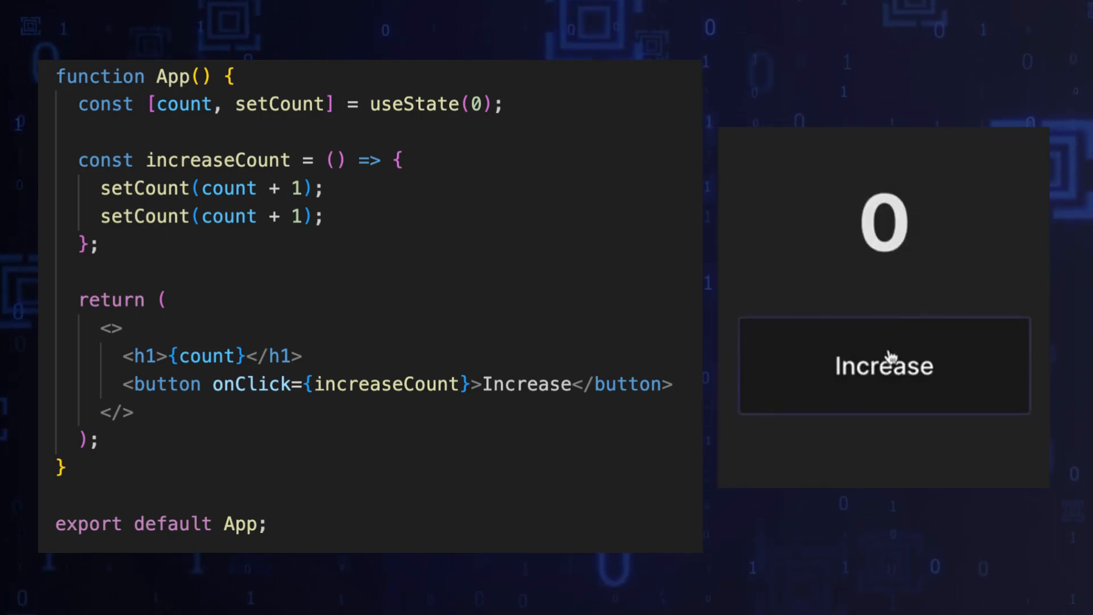
Go from the React counter slides to the Ghost newsletter homepage and open then close its Subscribe popup
{"action": "left_click", "coordinate": [883, 366]}
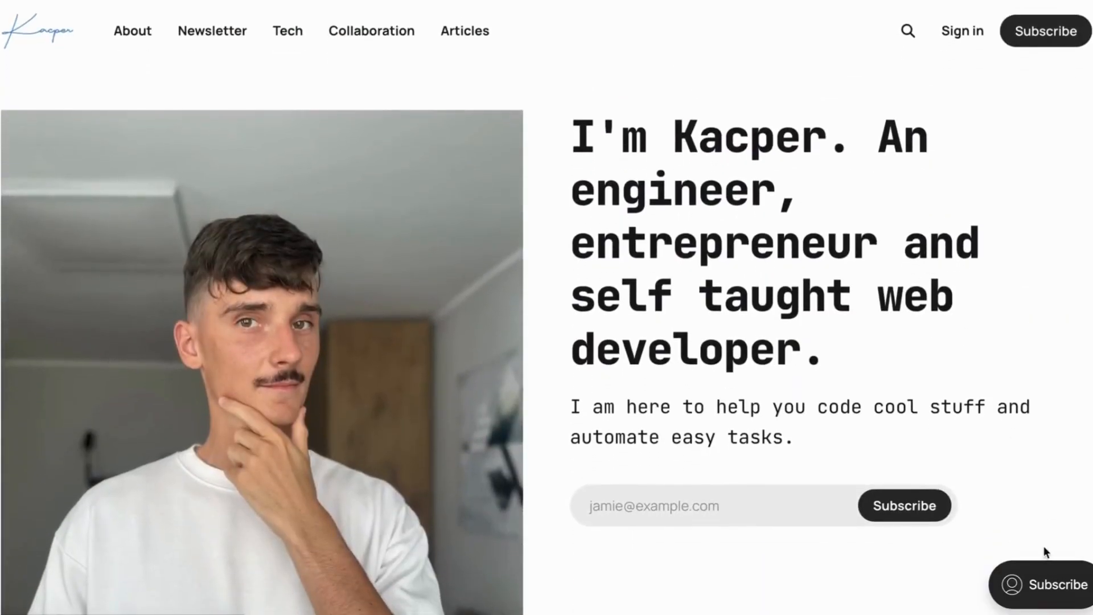
{"action": "left_click", "coordinate": [1038, 584]}
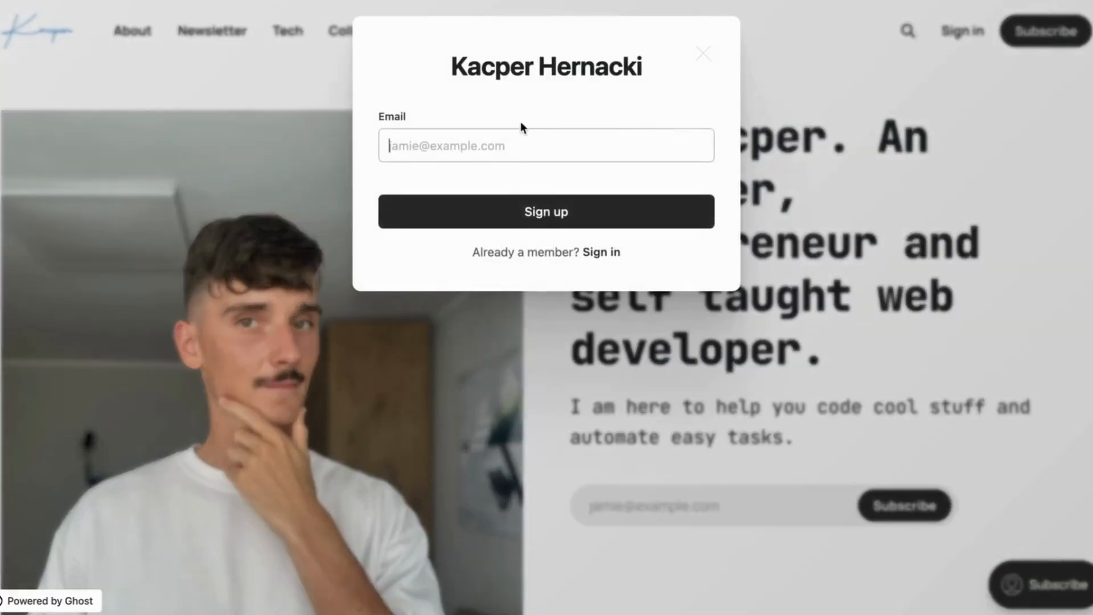
{"action": "left_click", "coordinate": [702, 53]}
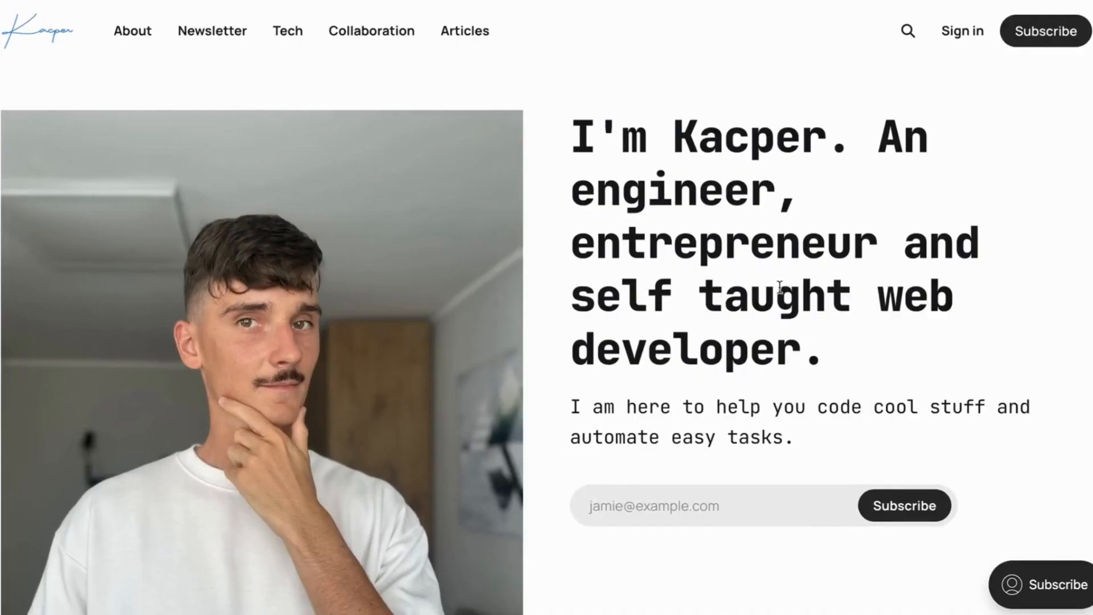